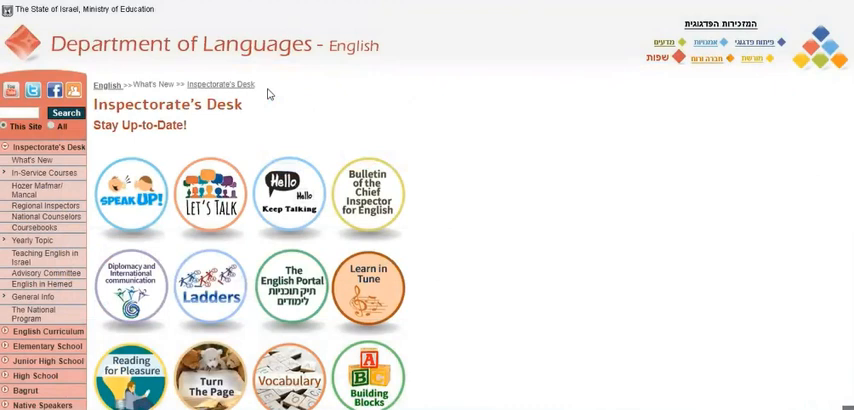
# - Scroll the Inspectorate's Desk page past Special Announcements down to the Bagrut Examinations box
pyautogui.scroll(-3)
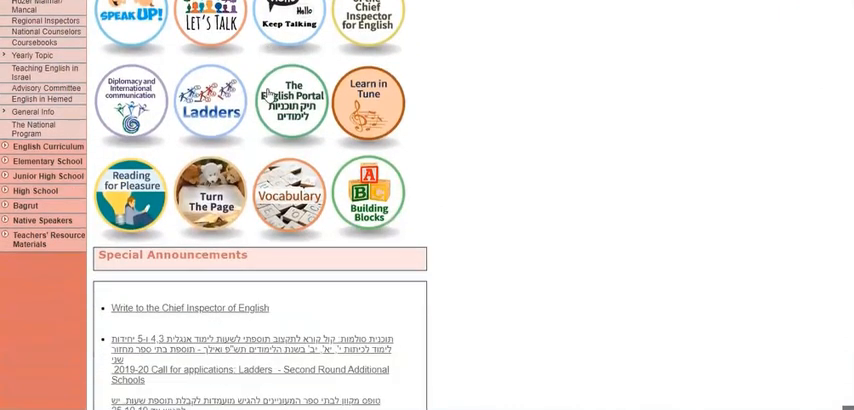
pyautogui.scroll(-3)
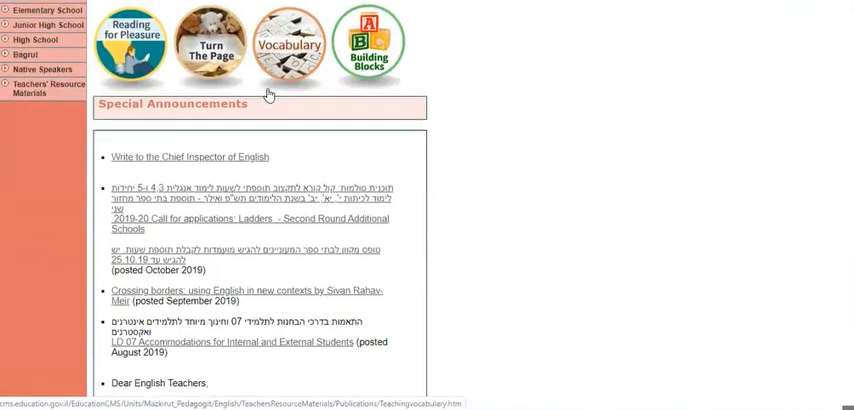
pyautogui.scroll(-3)
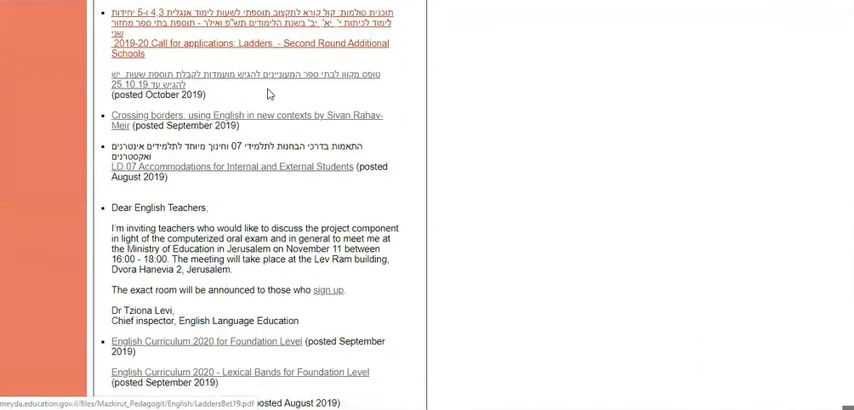
pyautogui.scroll(-3)
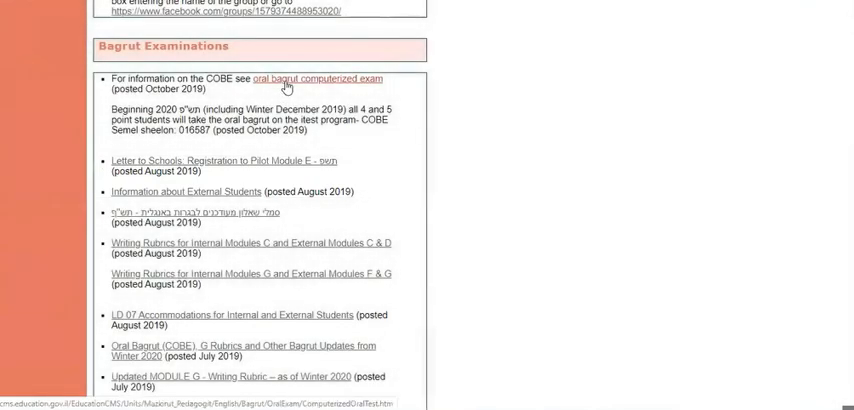
# - Open the 'oral bagrut computerized exam' link and review its Technical Information, Testing and Tziyun Shnati sections
pyautogui.click(318, 79)
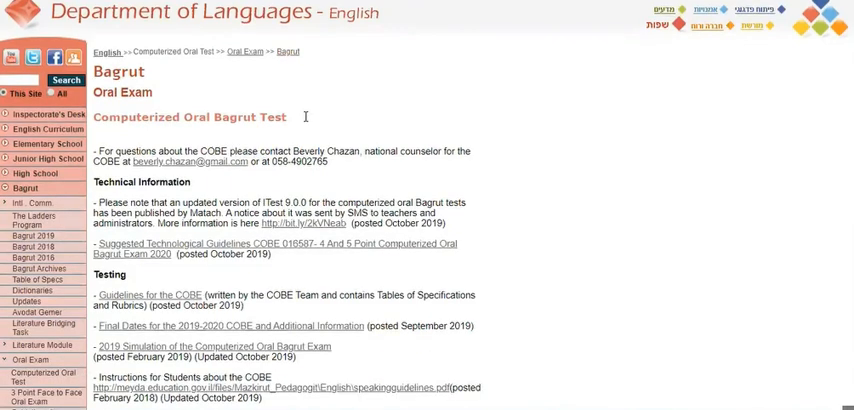
pyautogui.scroll(-3)
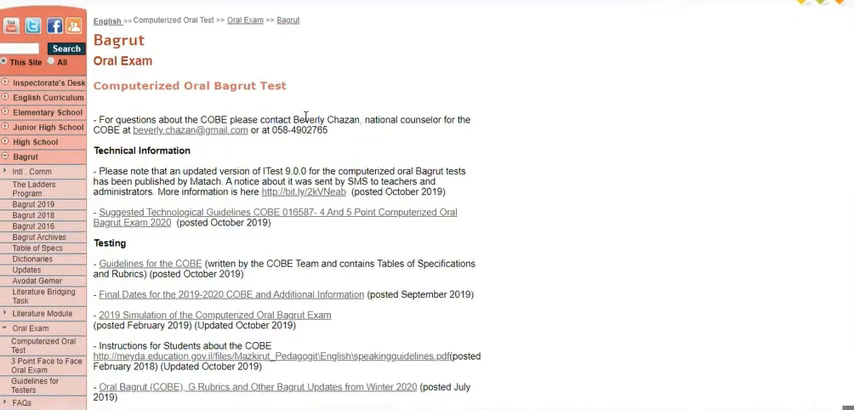
pyautogui.moveTo(310, 147)
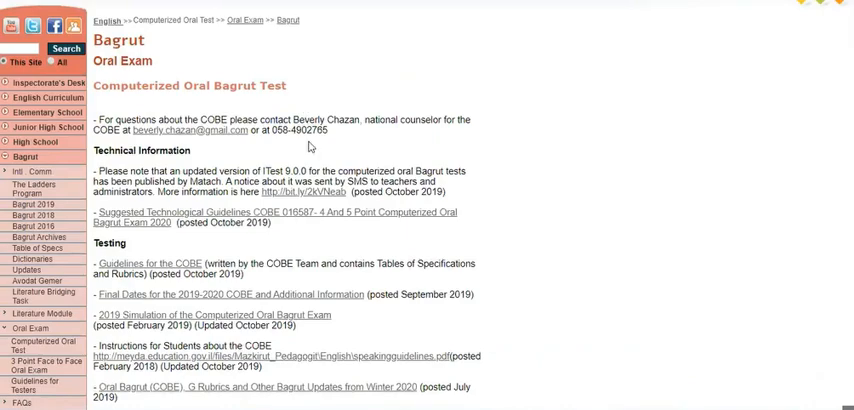
pyautogui.scroll(-3)
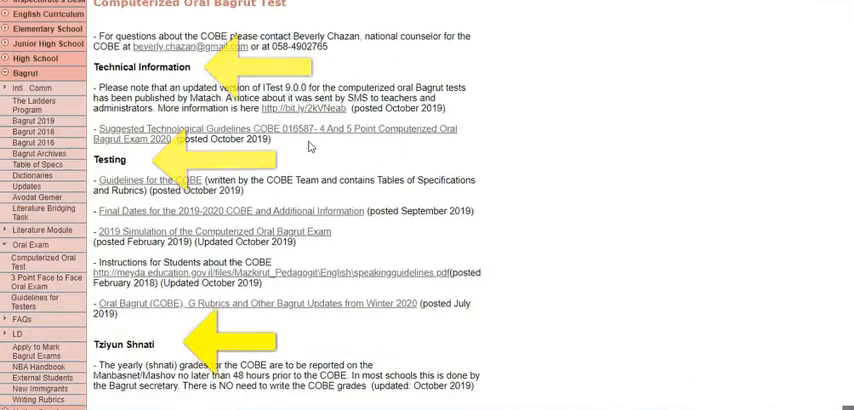
pyautogui.scroll(3)
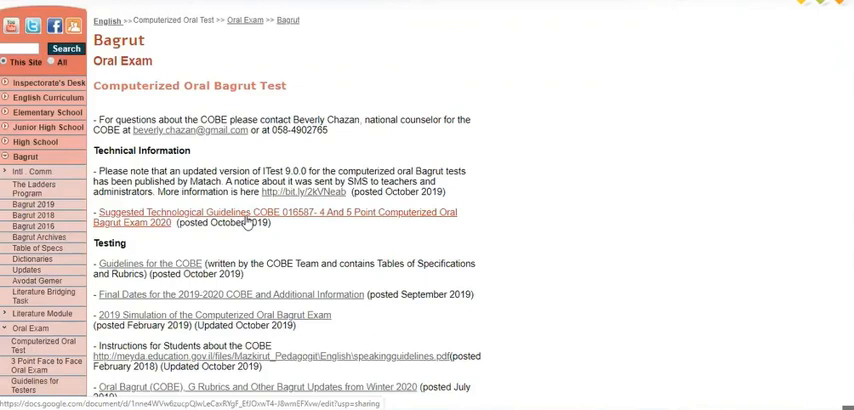
# - Scroll to the Testing list and launch the '2019 Simulation of the Computerized Oral Bagrut Exam'
pyautogui.scroll(-3)
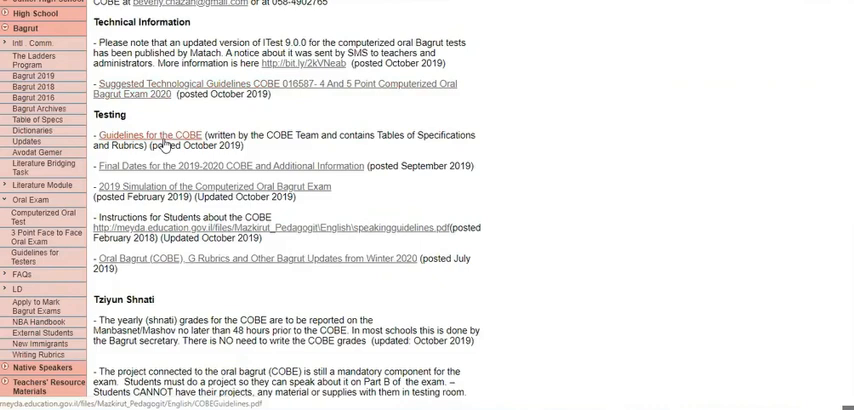
pyautogui.scroll(-3)
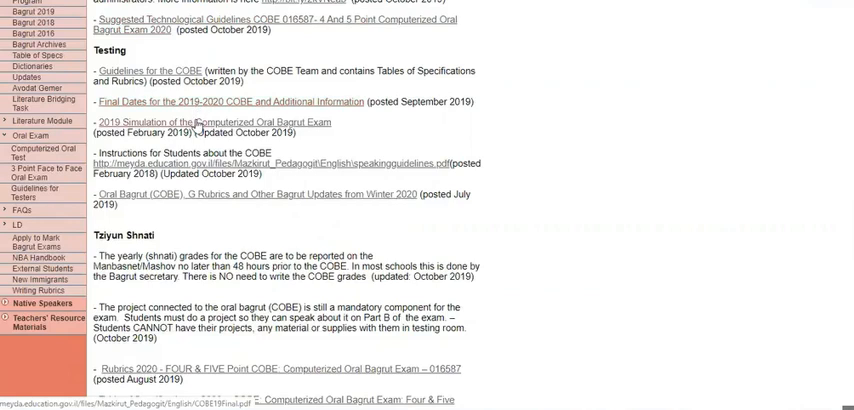
pyautogui.moveTo(196, 131)
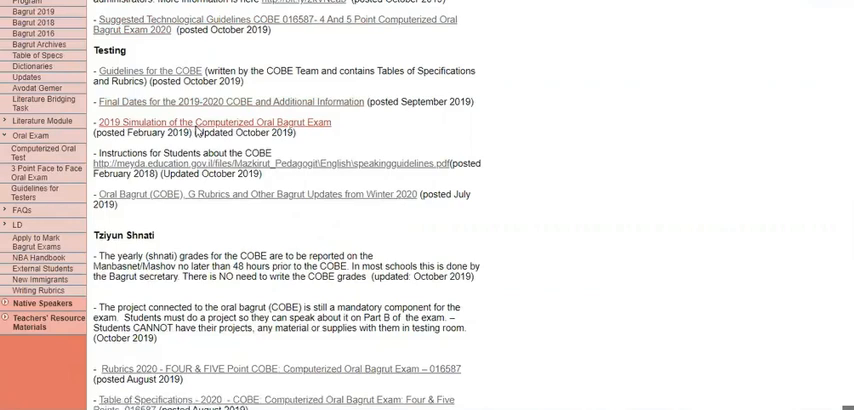
pyautogui.click(213, 121)
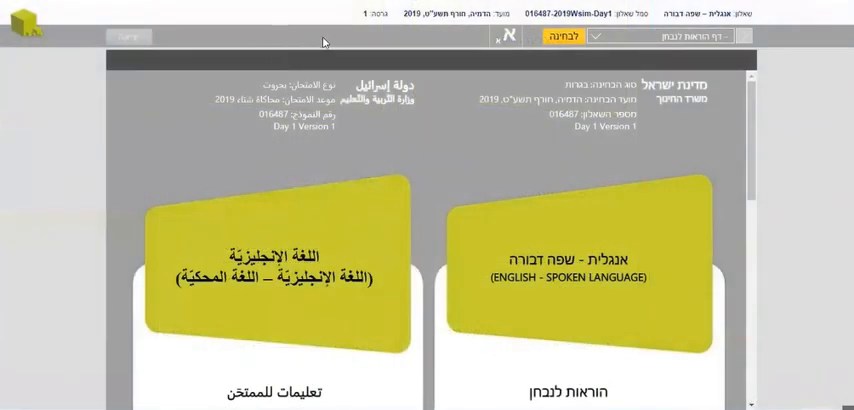
pyautogui.moveTo(290, 38)
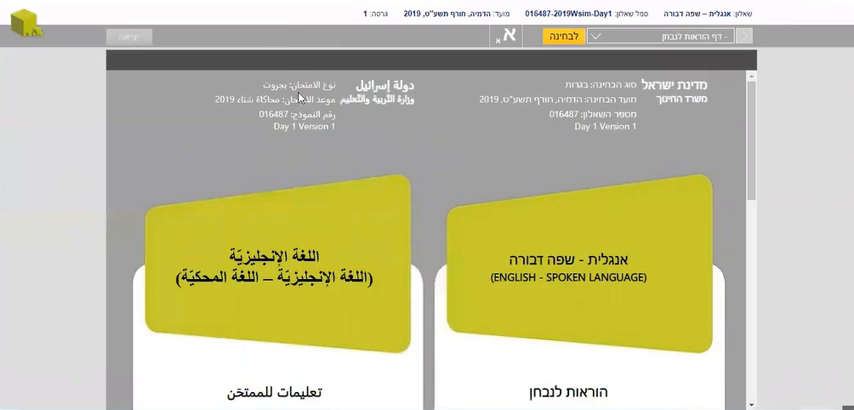
# - Scroll through the bilingual examinee instructions to reach the General Instructions video page
pyautogui.scroll(-3)
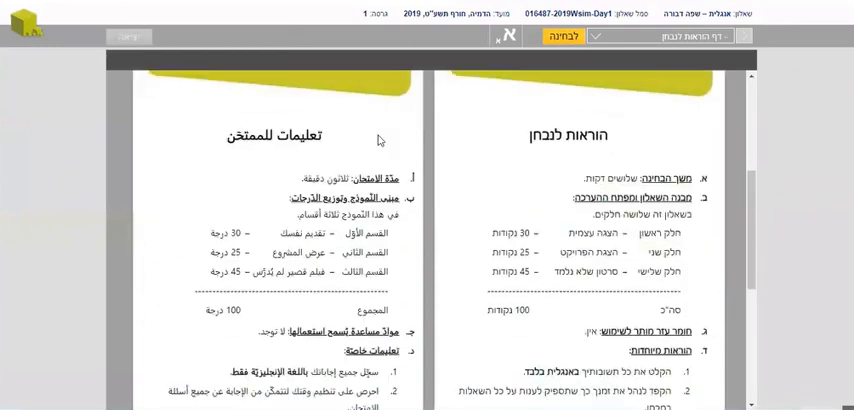
pyautogui.scroll(-3)
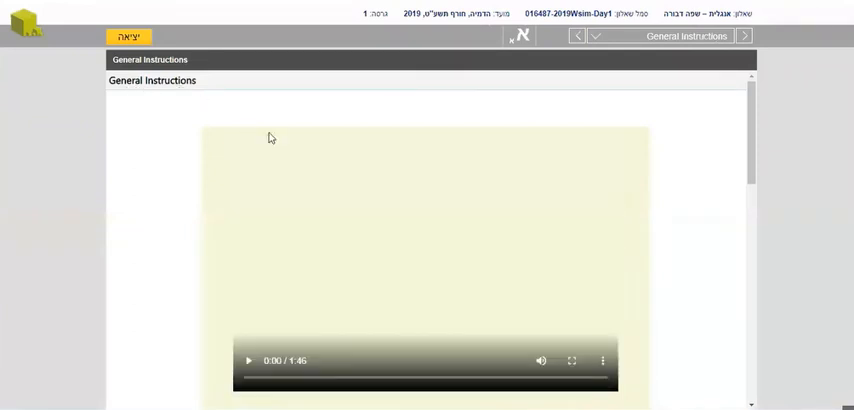
pyautogui.moveTo(432, 231)
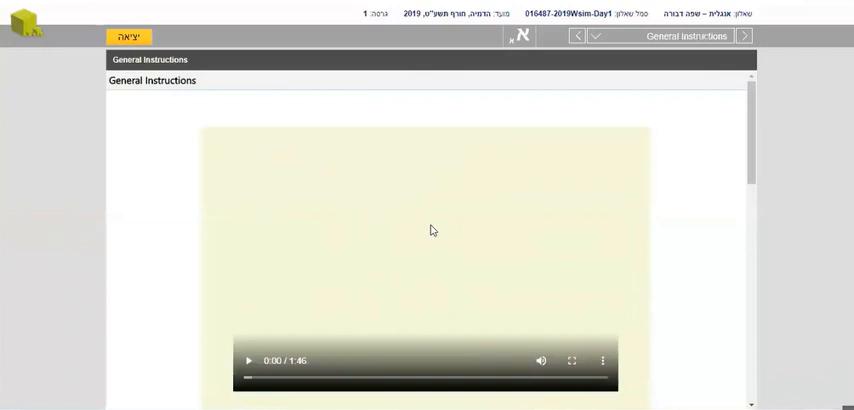
# - Scroll past the General Instructions Practice Question and back up, heading toward Part A
pyautogui.scroll(-3)
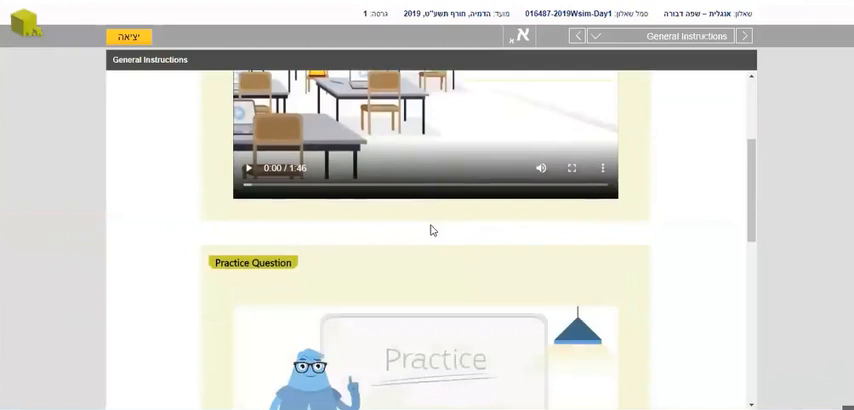
pyautogui.scroll(3)
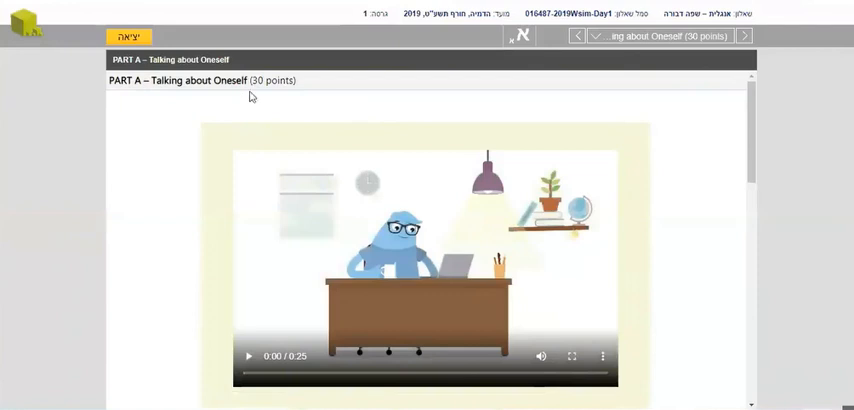
pyautogui.scroll(-3)
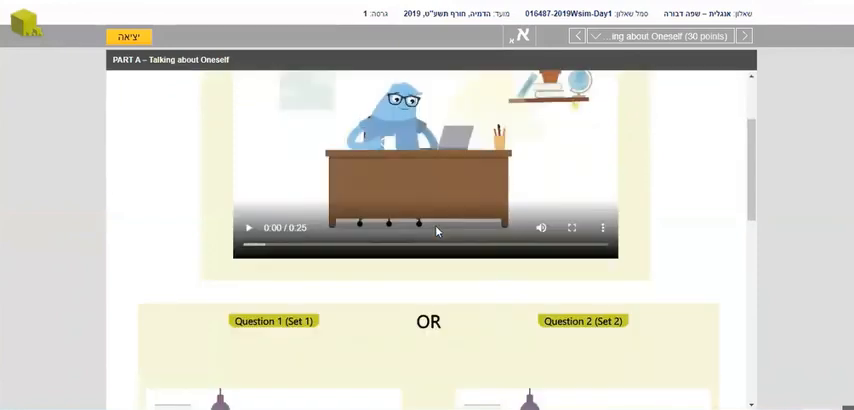
pyautogui.scroll(-3)
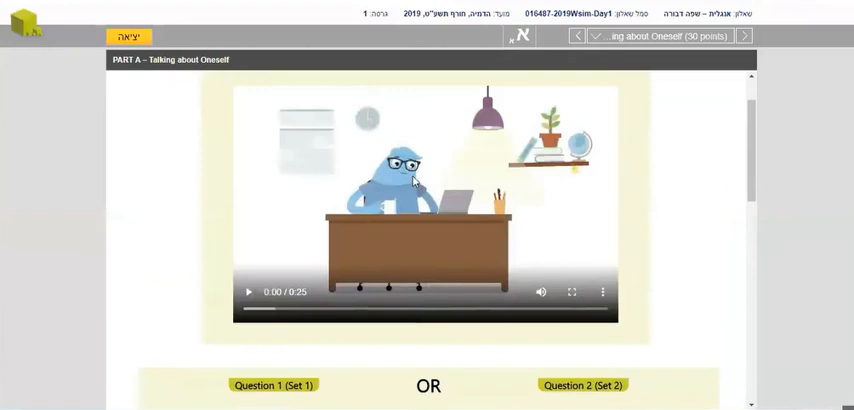
pyautogui.scroll(-3)
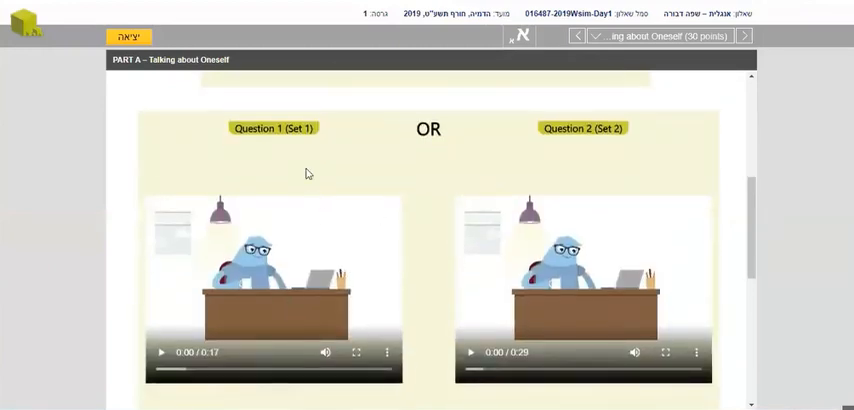
pyautogui.moveTo(520, 158)
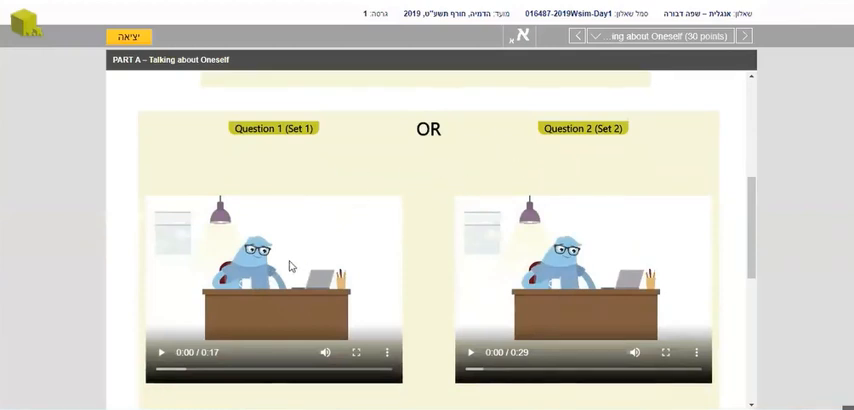
pyautogui.moveTo(351, 213)
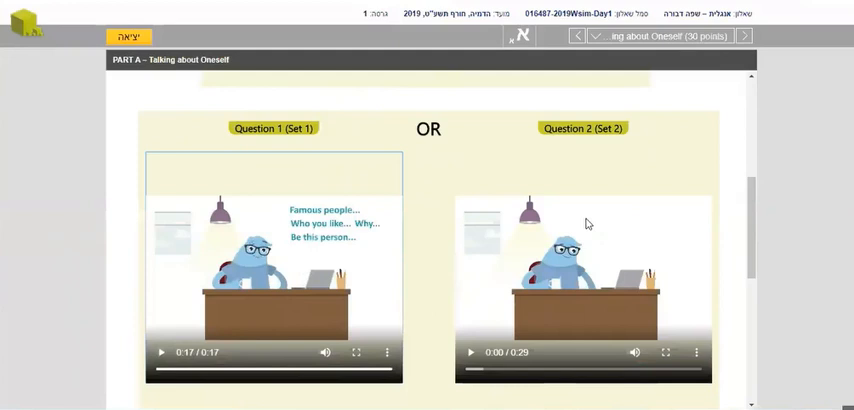
pyautogui.moveTo(477, 225)
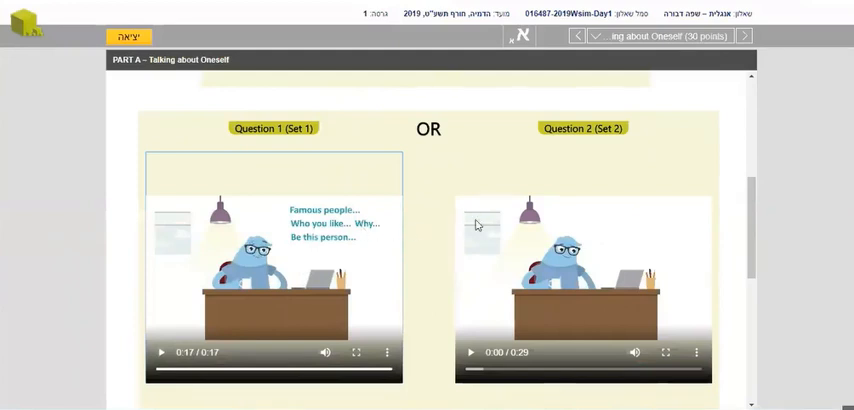
pyautogui.moveTo(322, 268)
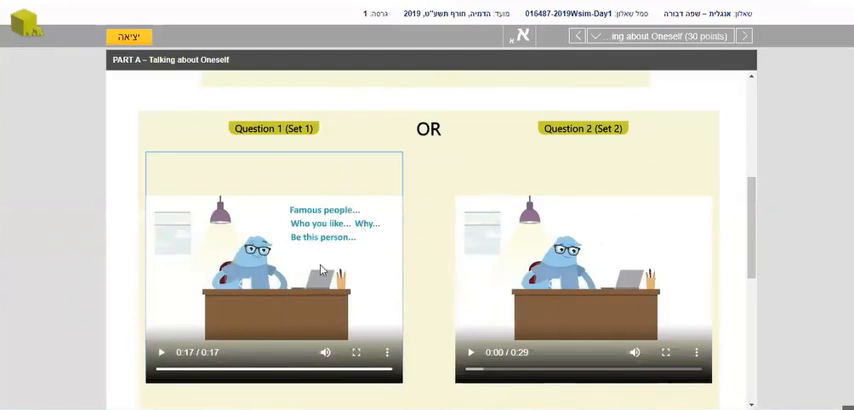
pyautogui.scroll(-3)
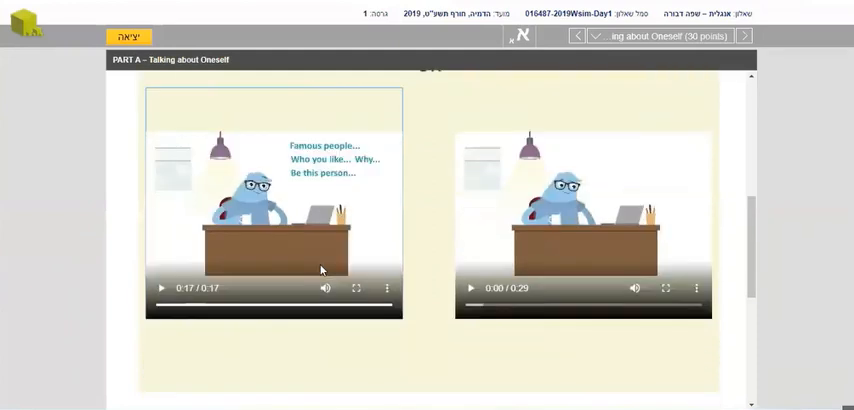
pyautogui.scroll(-3)
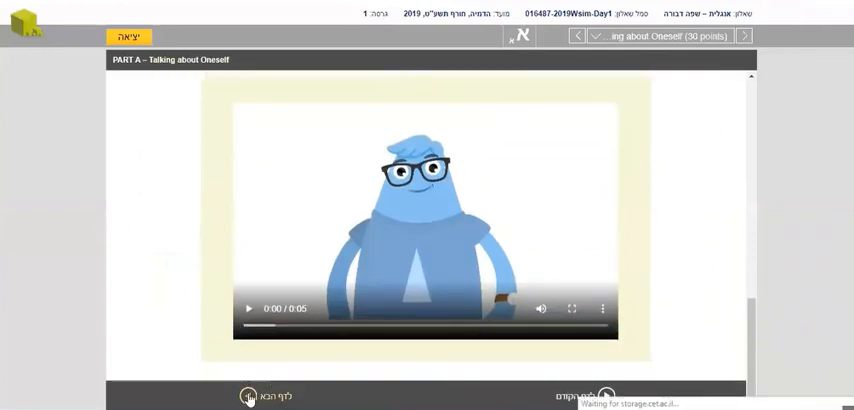
# - Page through Part B, Project Presentation, on to Part C's 0:32 audio-visual prompt
pyautogui.click(744, 36)
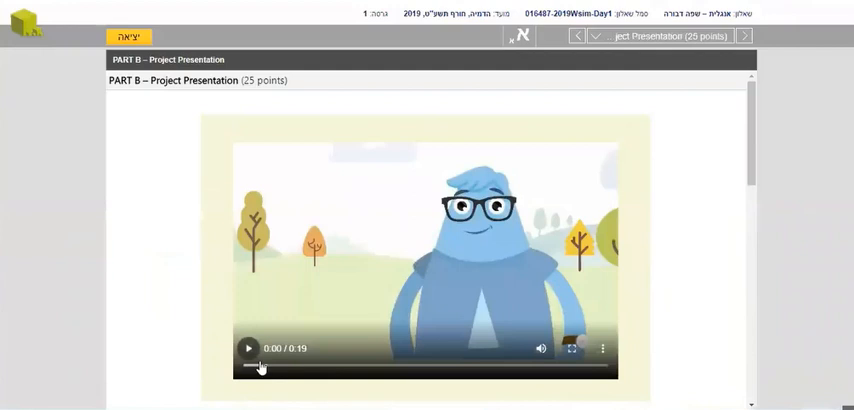
pyautogui.scroll(-3)
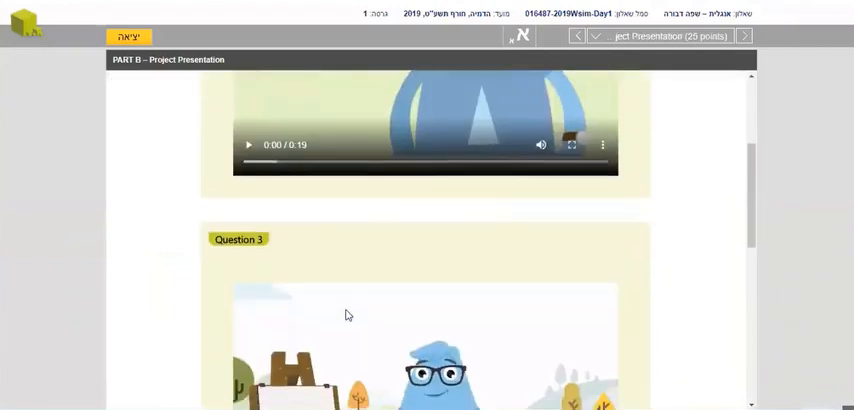
pyautogui.scroll(-3)
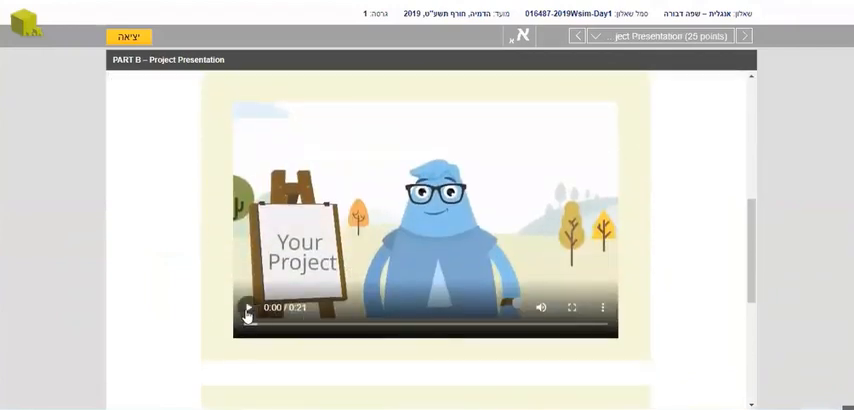
pyautogui.click(744, 36)
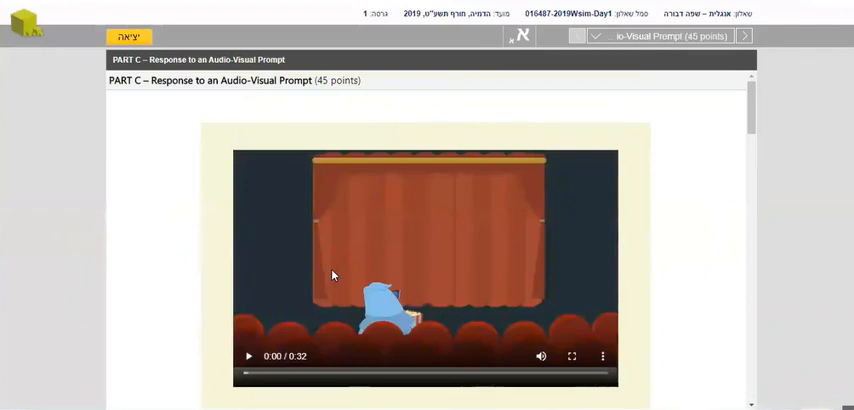
# - Scroll through Part C's audio-visual clip and its question videos
pyautogui.scroll(-3)
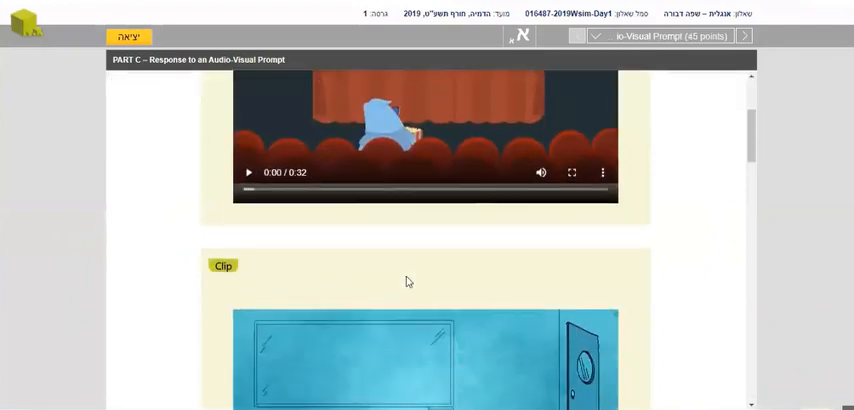
pyautogui.scroll(-3)
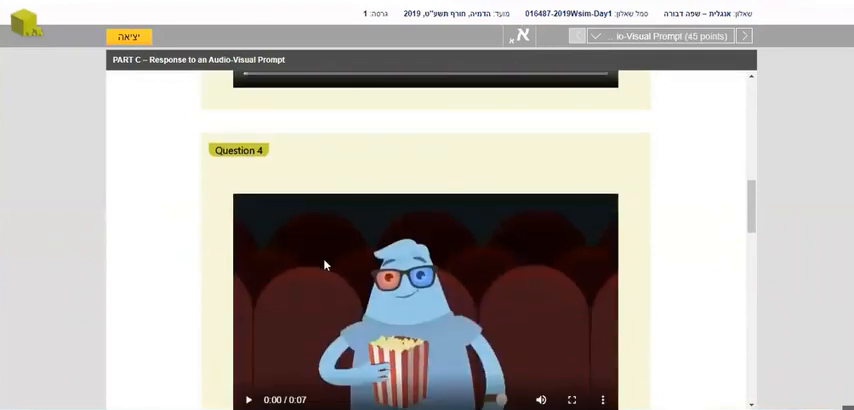
pyautogui.scroll(-3)
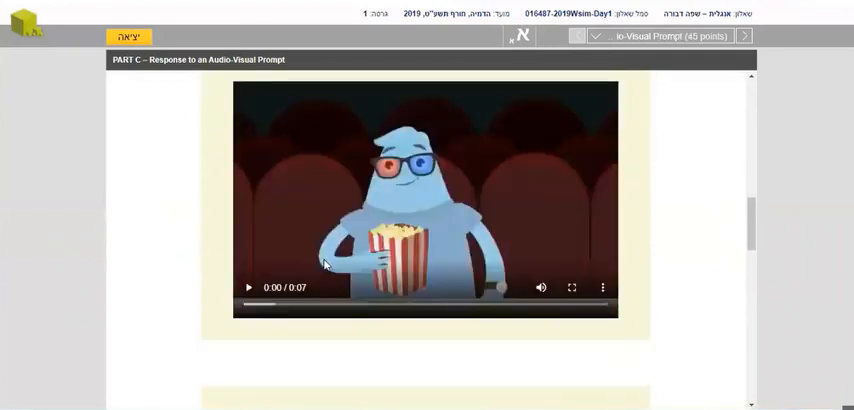
pyautogui.scroll(-3)
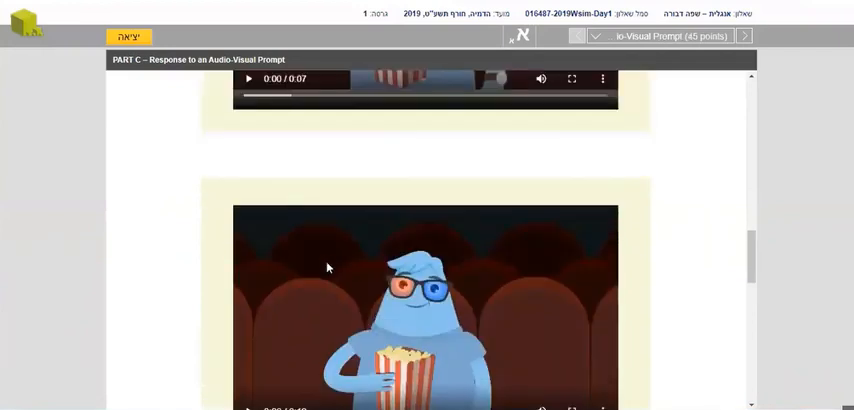
pyautogui.scroll(-3)
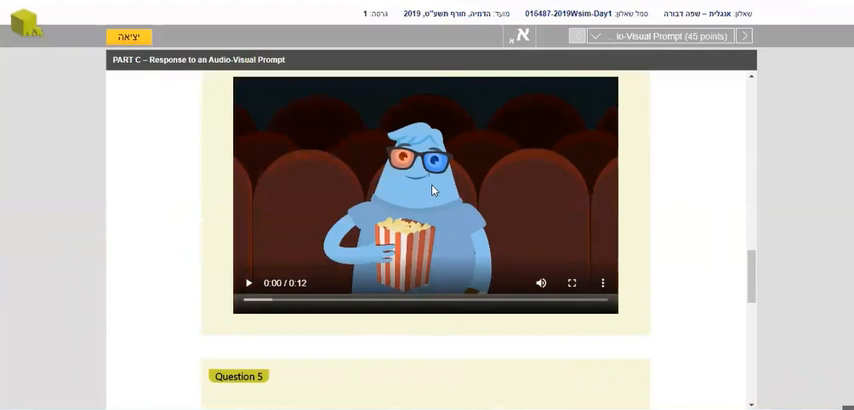
pyautogui.scroll(-3)
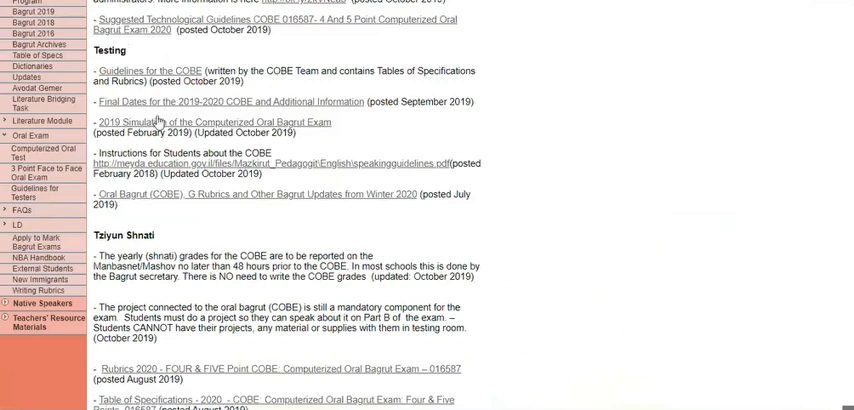
pyautogui.moveTo(157, 122)
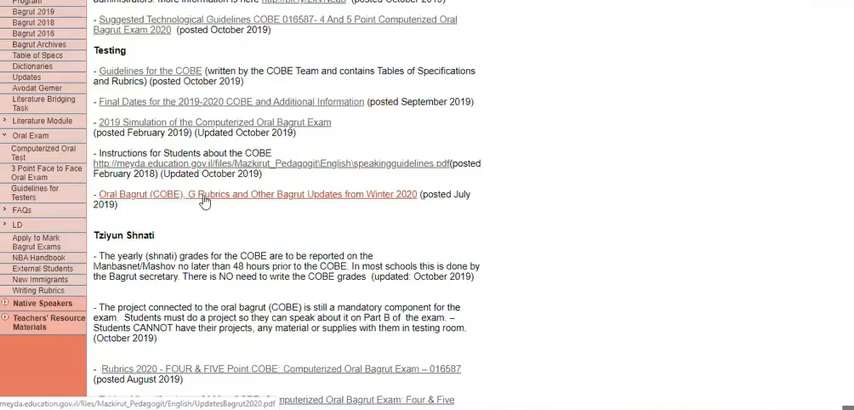
pyautogui.scroll(-3)
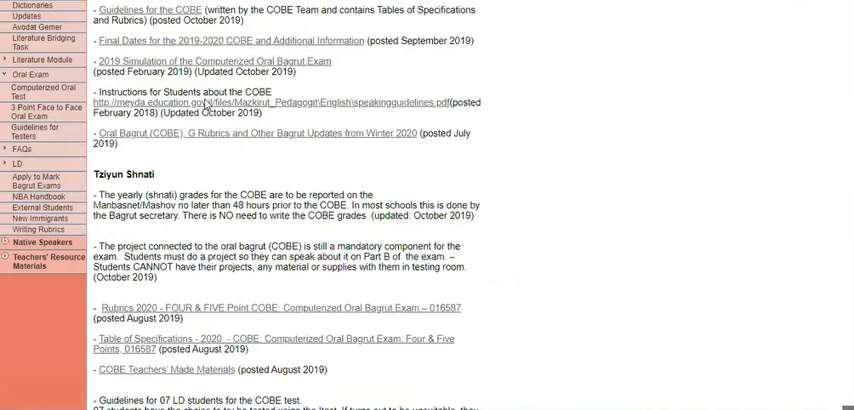
pyautogui.scroll(-3)
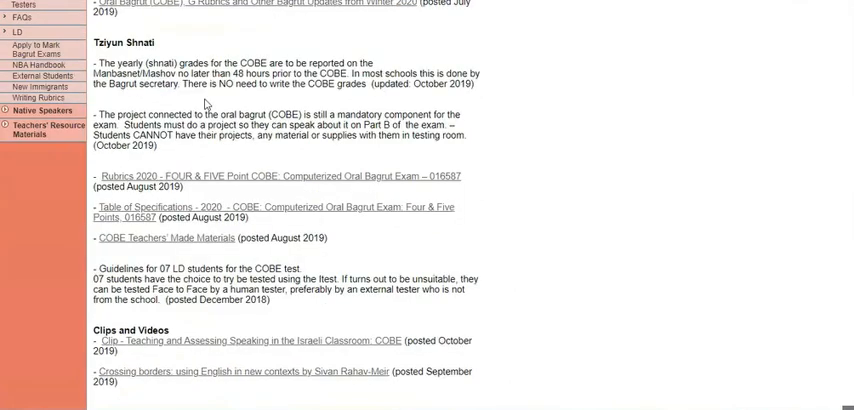
pyautogui.moveTo(205, 106)
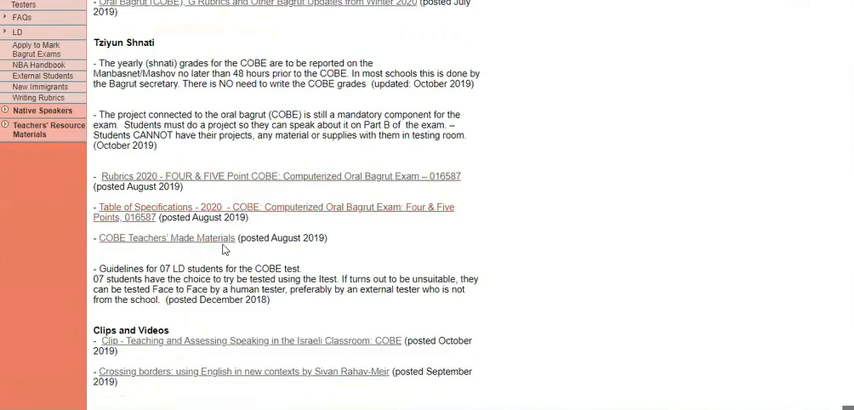
pyautogui.scroll(-3)
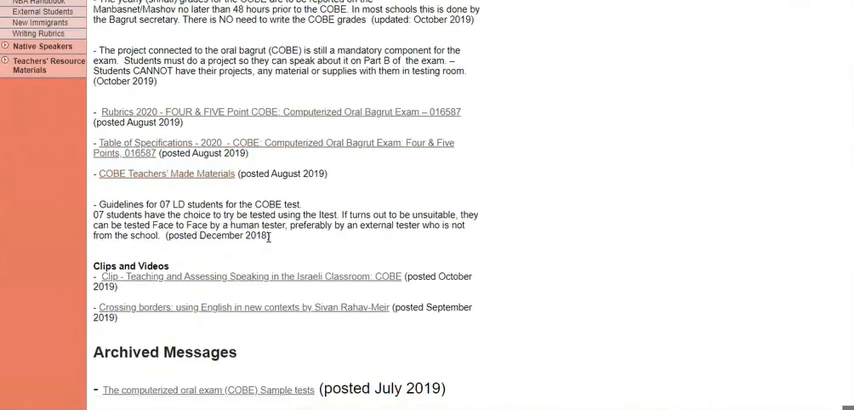
pyautogui.moveTo(276, 243)
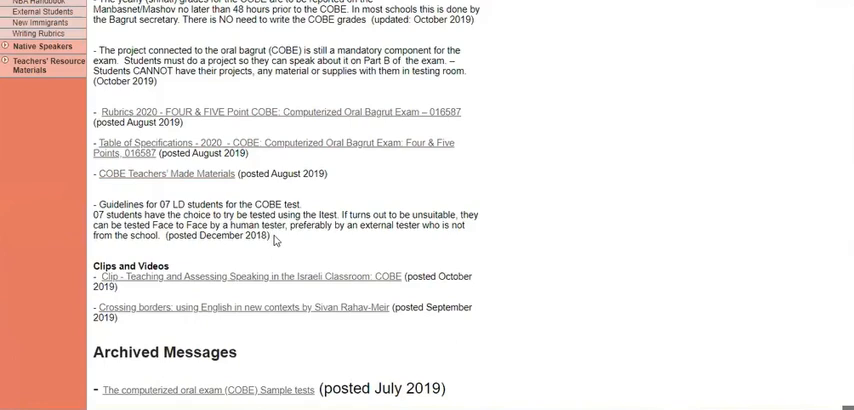
pyautogui.scroll(-3)
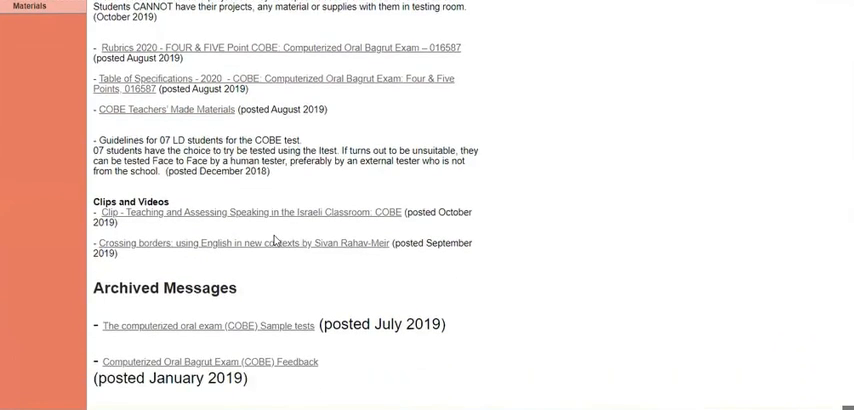
pyautogui.moveTo(303, 213)
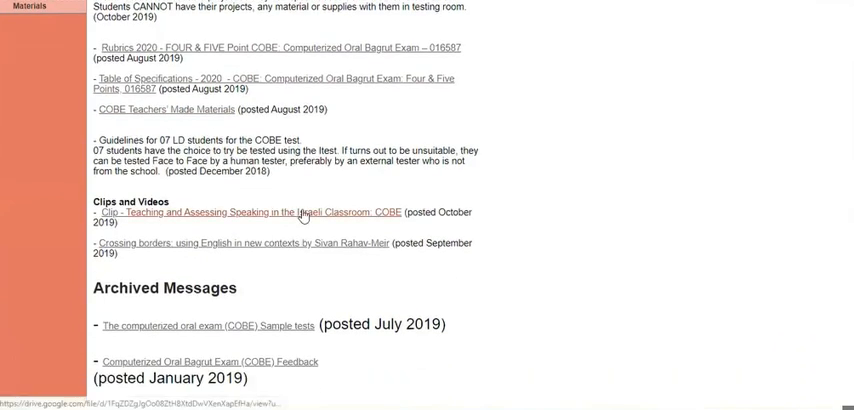